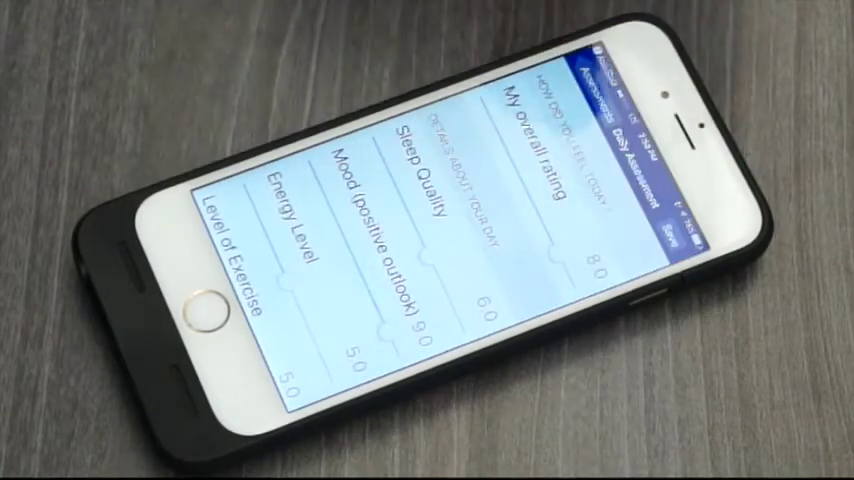
Scroll the Daily Assessment form down through the rating questions to Libido
scroll(down, 3)
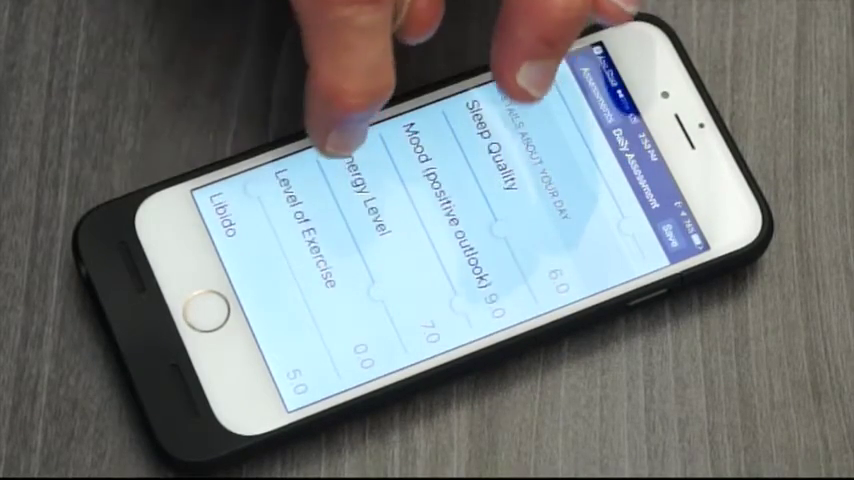
scroll(down, 3)
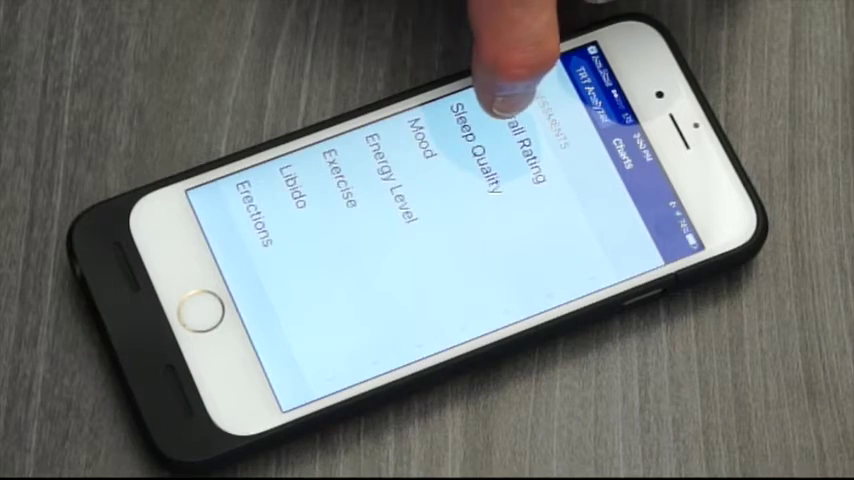
Select an assessment such as Sleep Quality from the Charts list
click(490, 120)
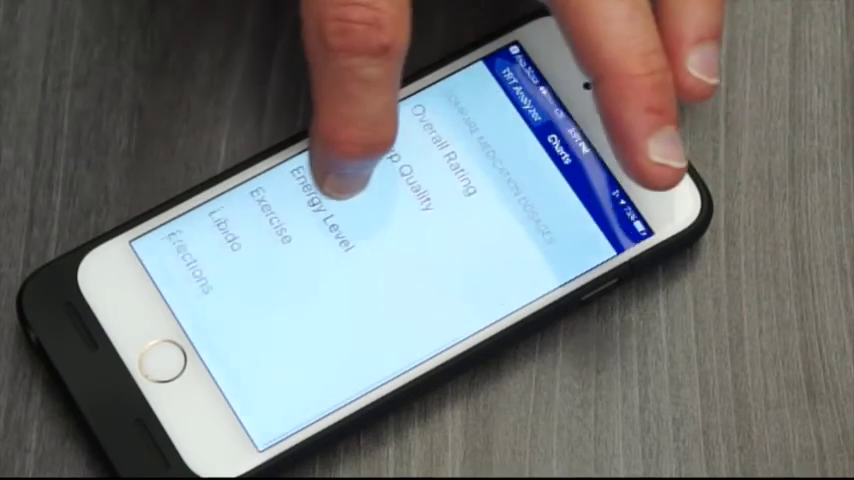
scroll(down, 3)
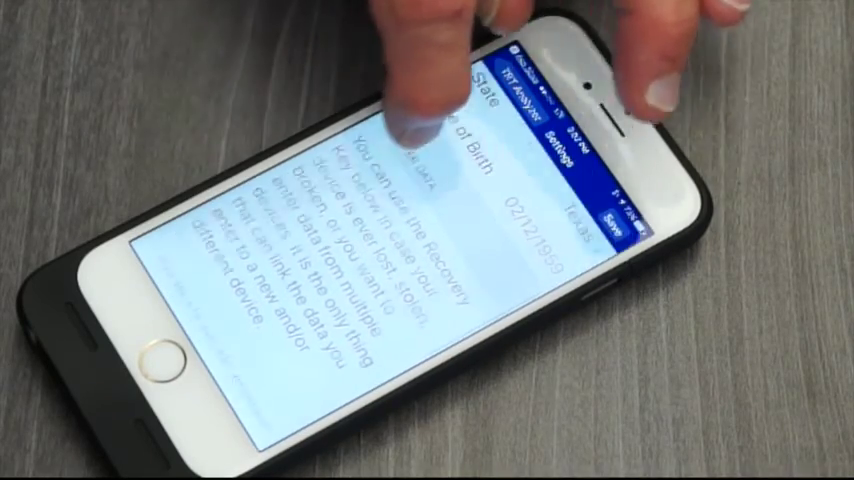
Scroll the Settings screen down past date of birth to the recovery key instructions
scroll(down, 3)
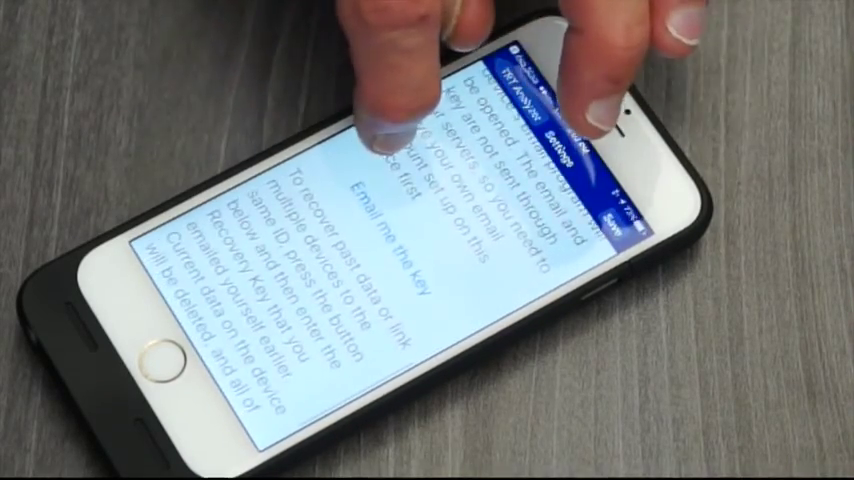